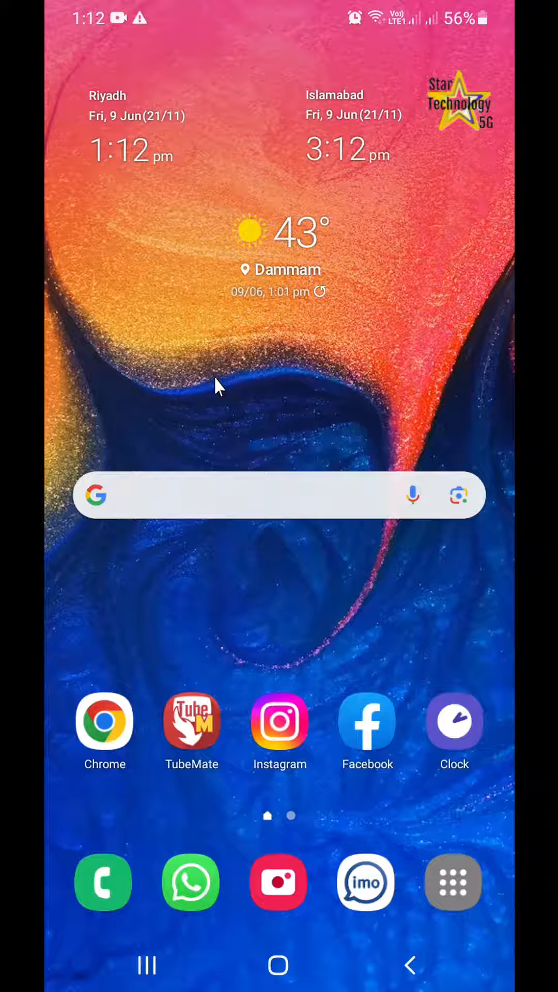
mouse_move(222, 290)
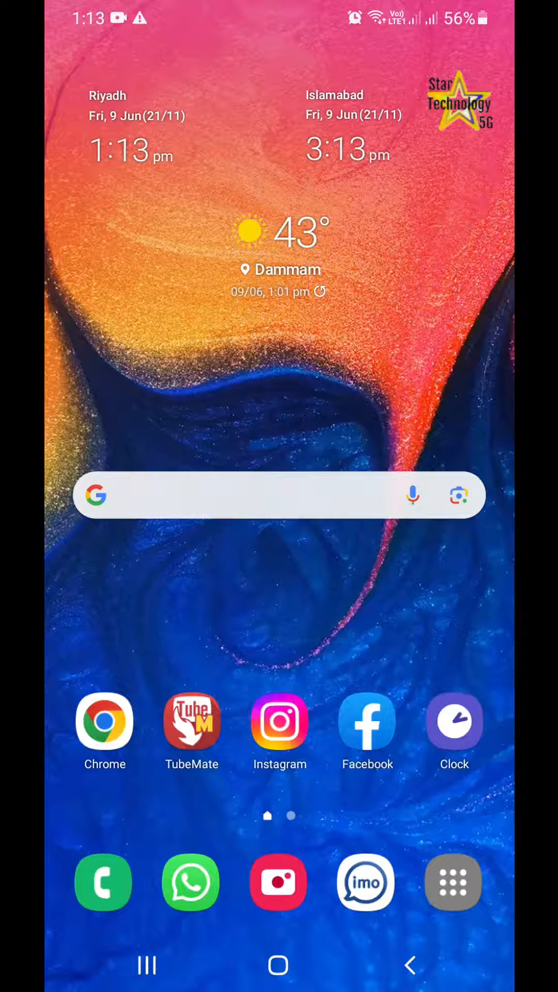
Open the Widgets catalogue and page through to the last page showing Weather
scroll(left, 3)
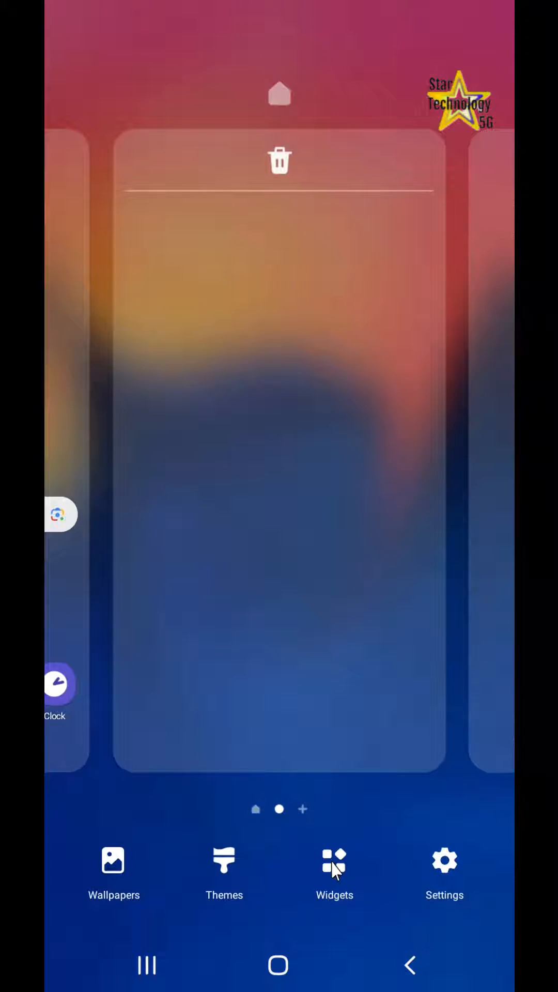
click(334, 860)
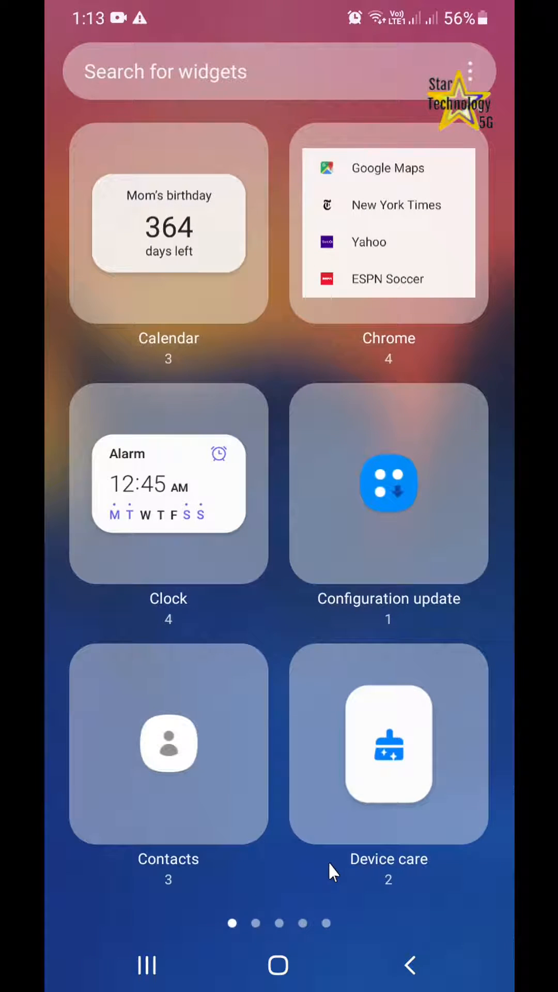
scroll(left, 3)
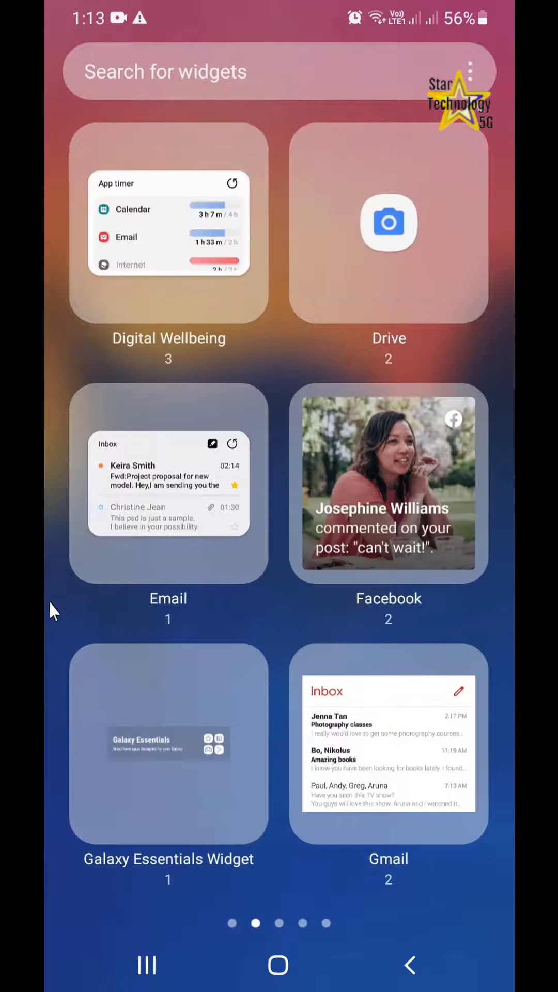
scroll(left, 3)
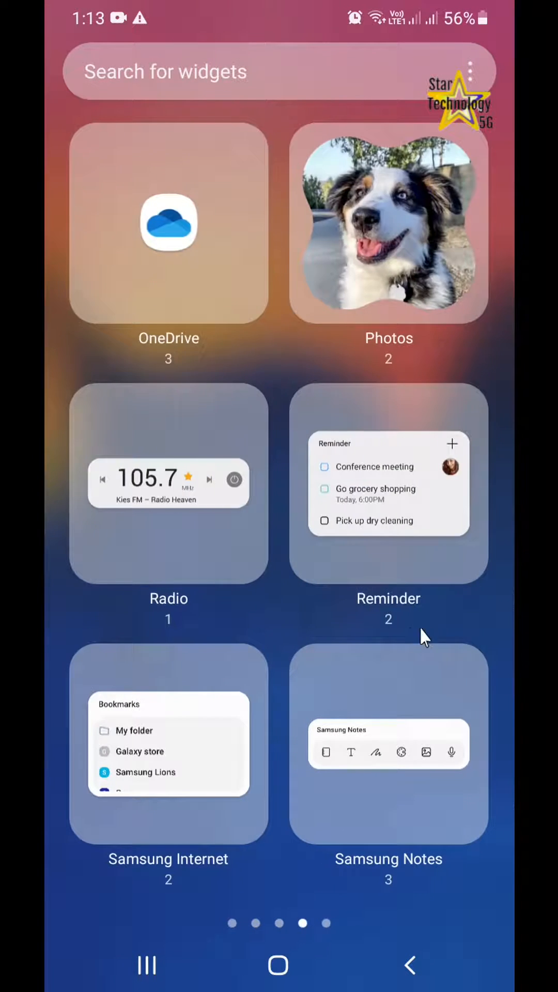
scroll(left, 3)
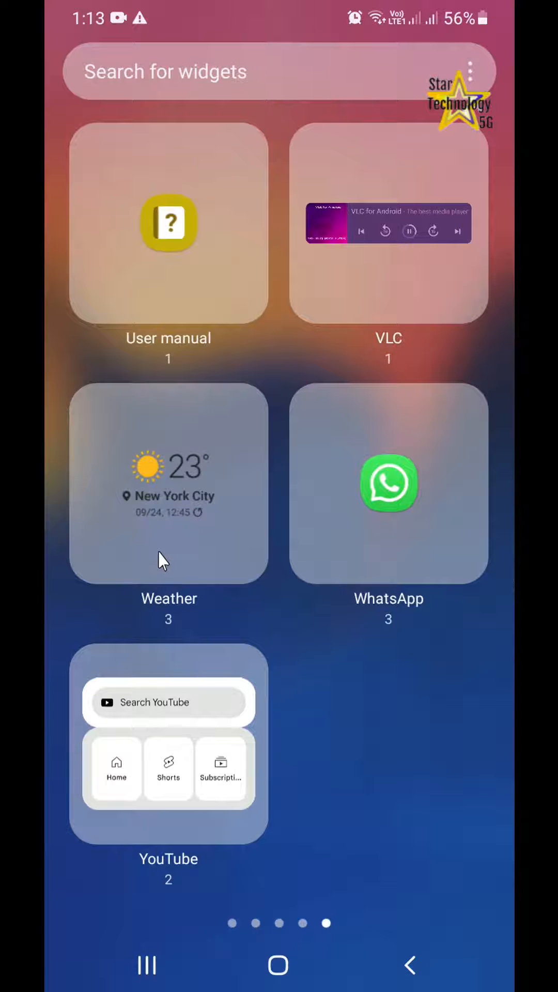
Pick the 3×3 Weather Forecast layout from the Weather widget options
click(168, 484)
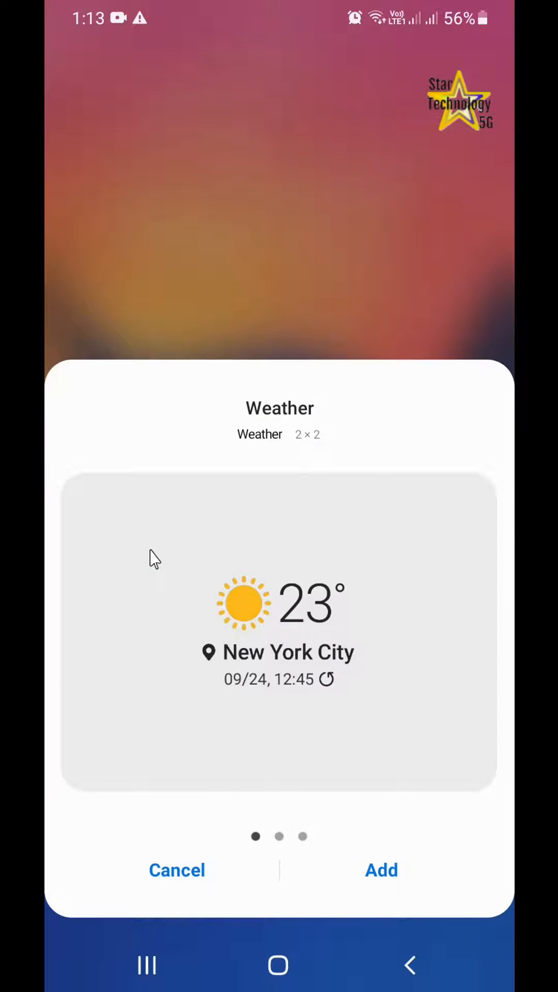
mouse_move(237, 652)
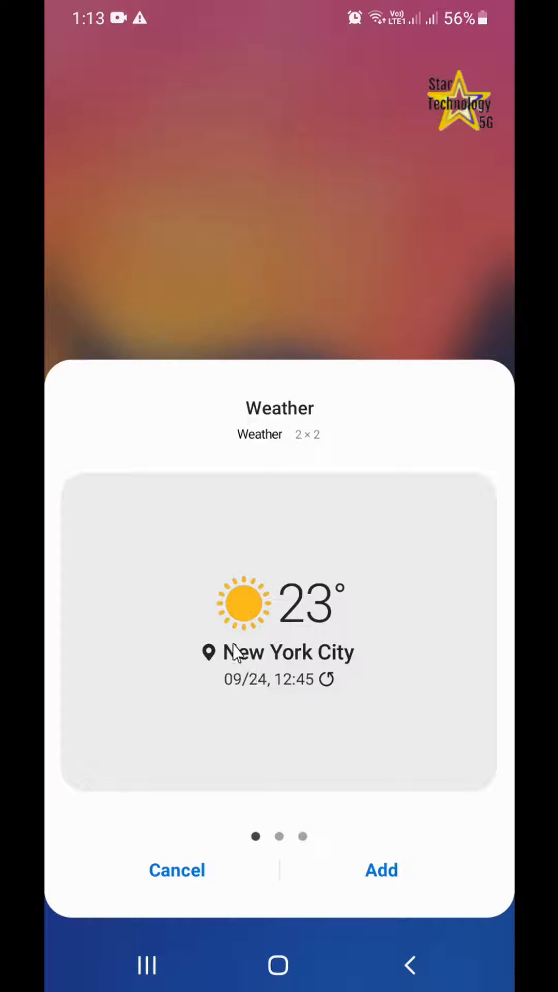
mouse_move(439, 753)
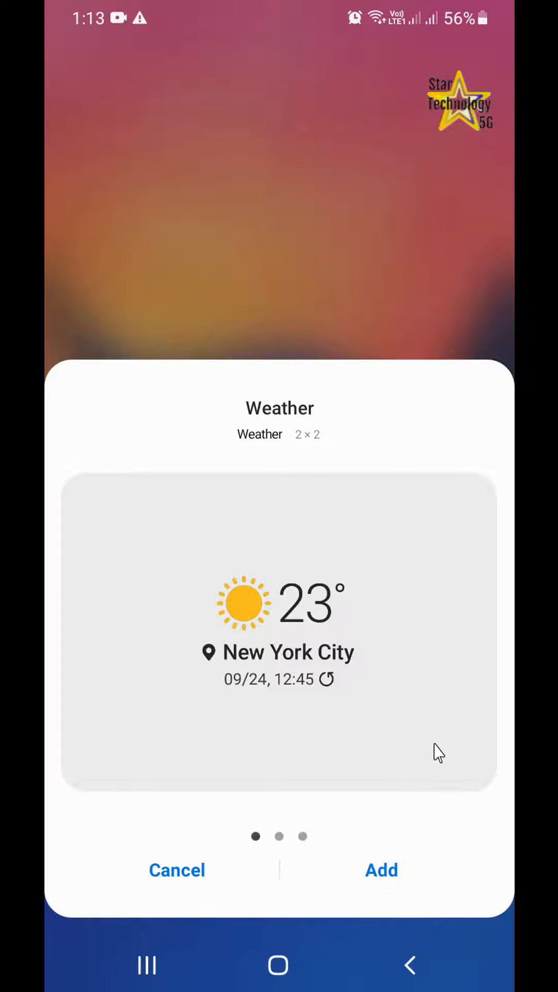
scroll(left, 3)
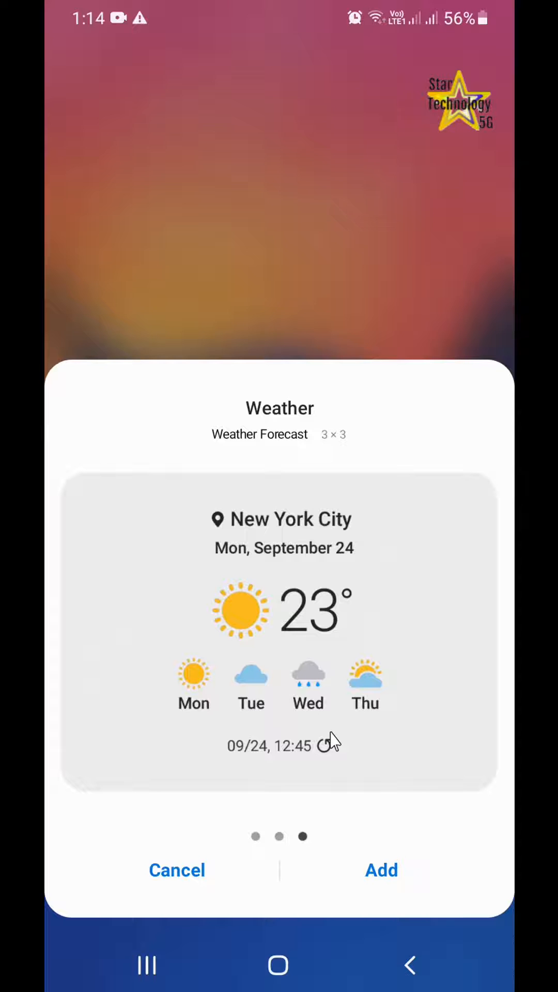
mouse_move(234, 617)
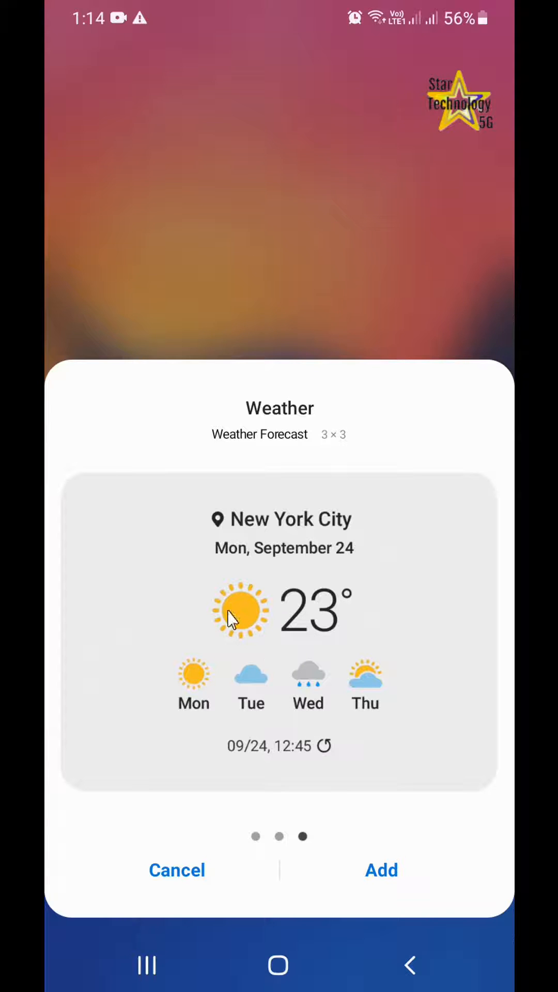
click(380, 870)
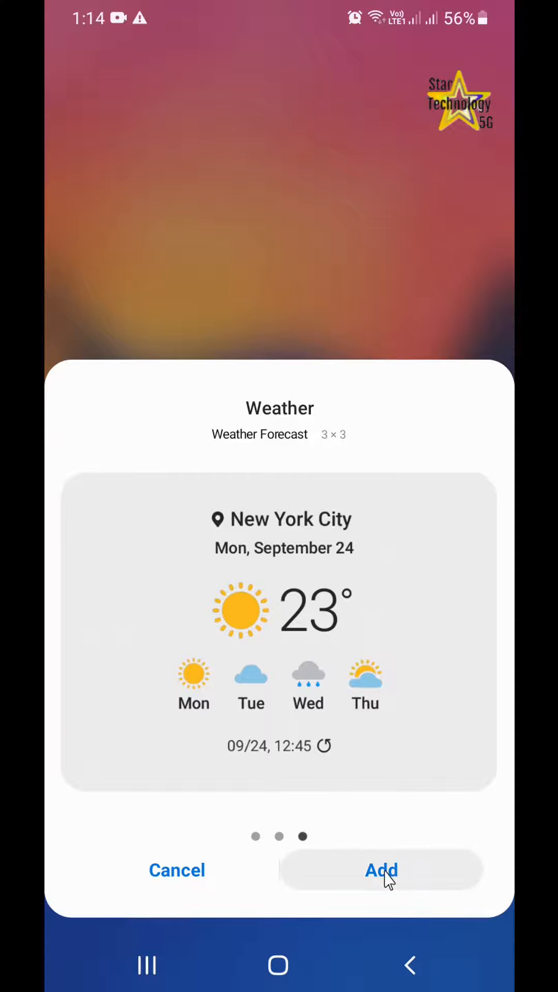
Drop the 3×3 Islamabad Weather Forecast widget onto the second home page
click(380, 870)
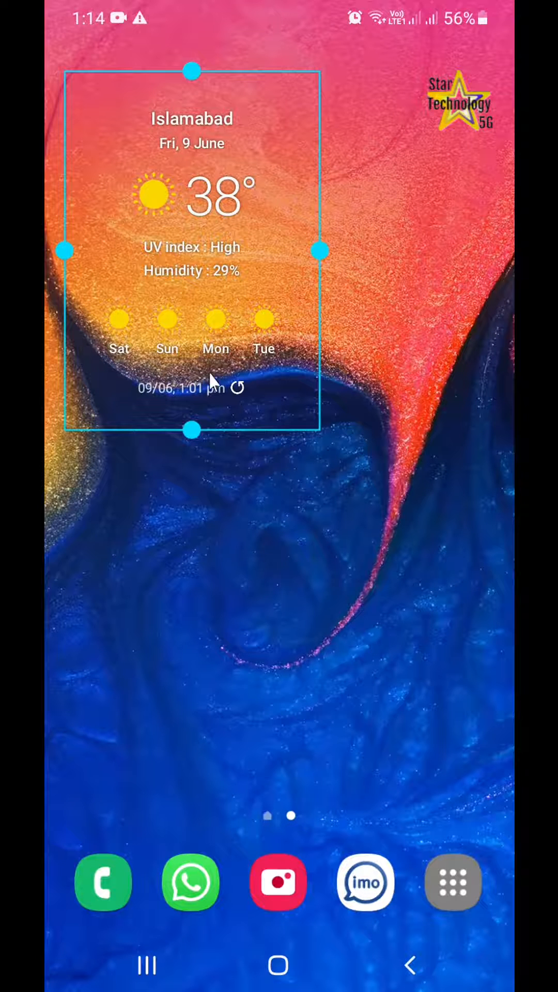
mouse_move(228, 95)
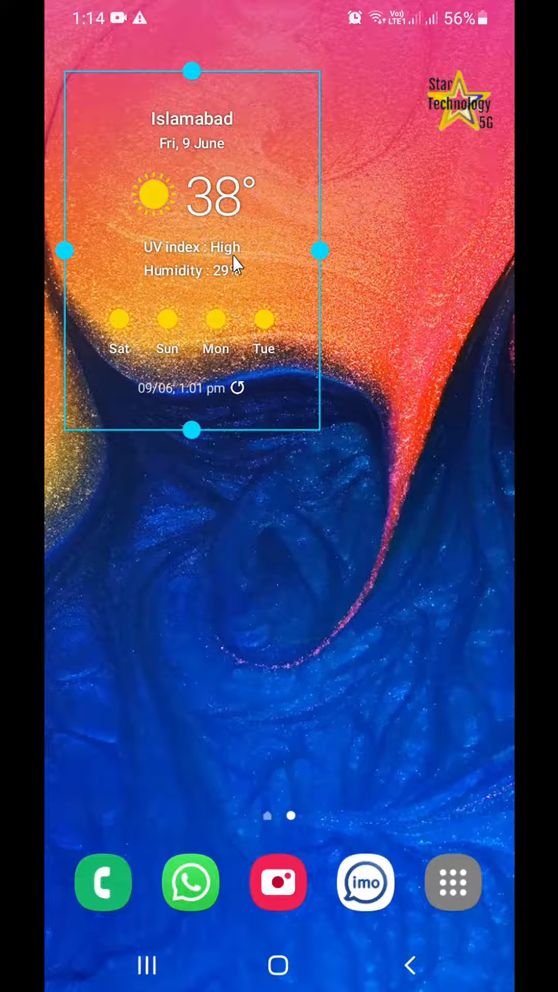
mouse_move(114, 344)
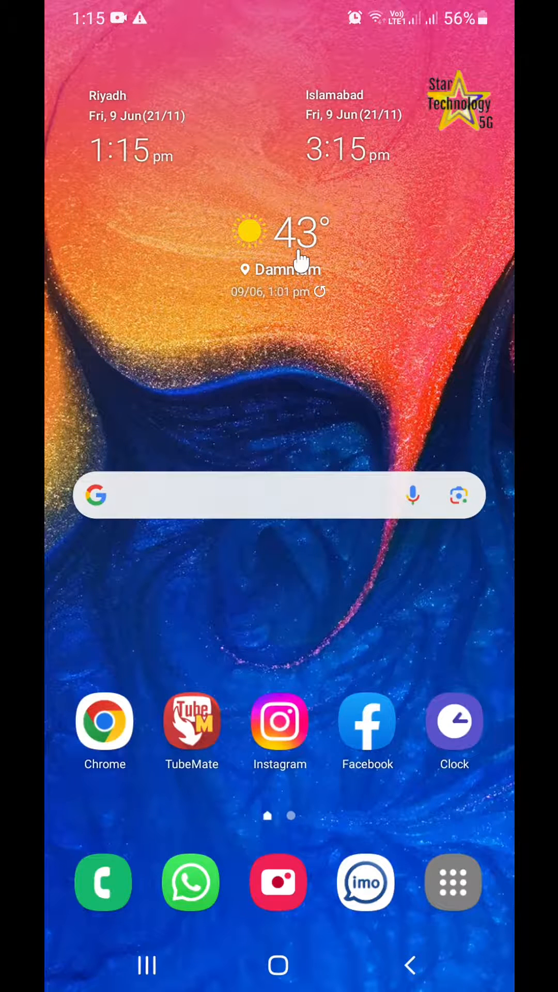
Shrink the Dammam weather widget leftward to make room for the forecast widget
click(279, 250)
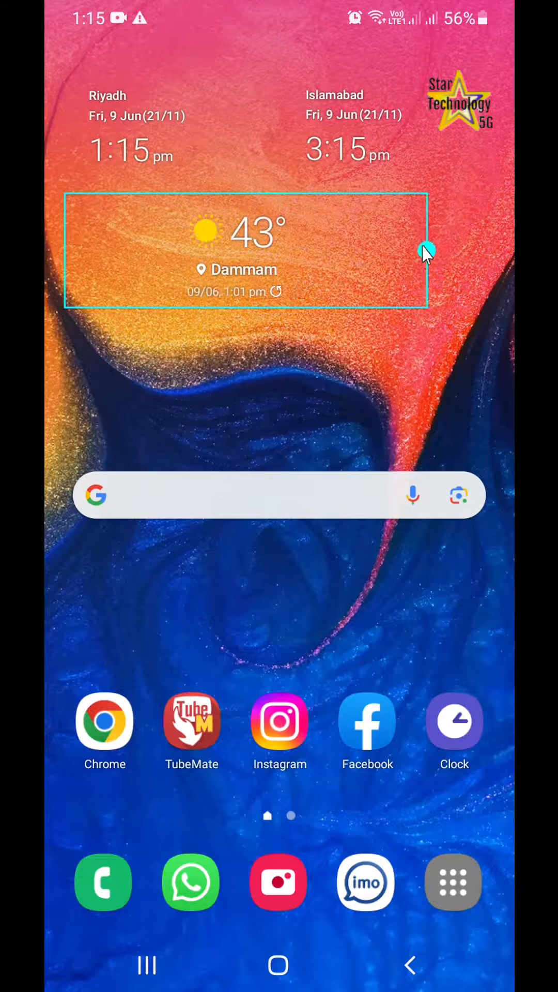
drag(427, 250, 243, 253)
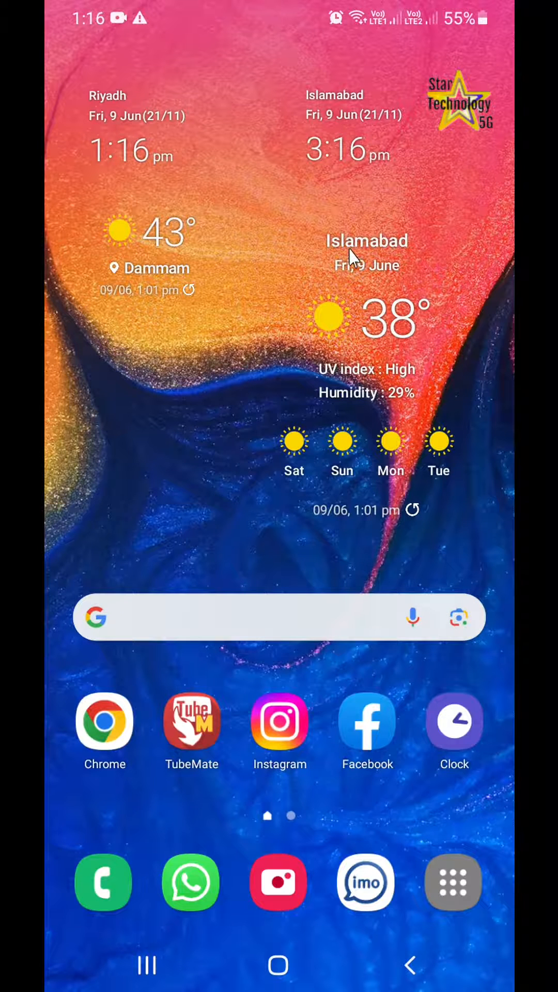
mouse_move(357, 284)
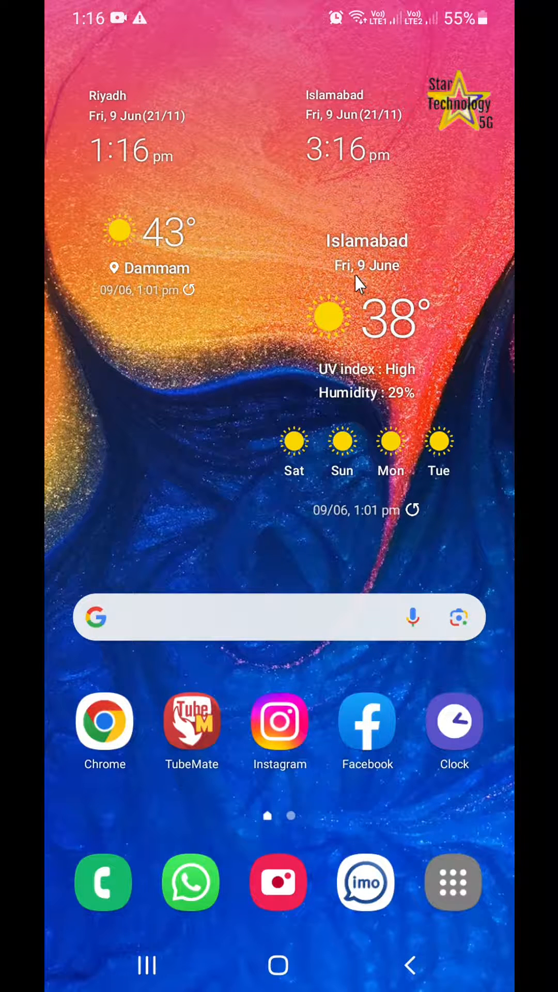
mouse_move(395, 339)
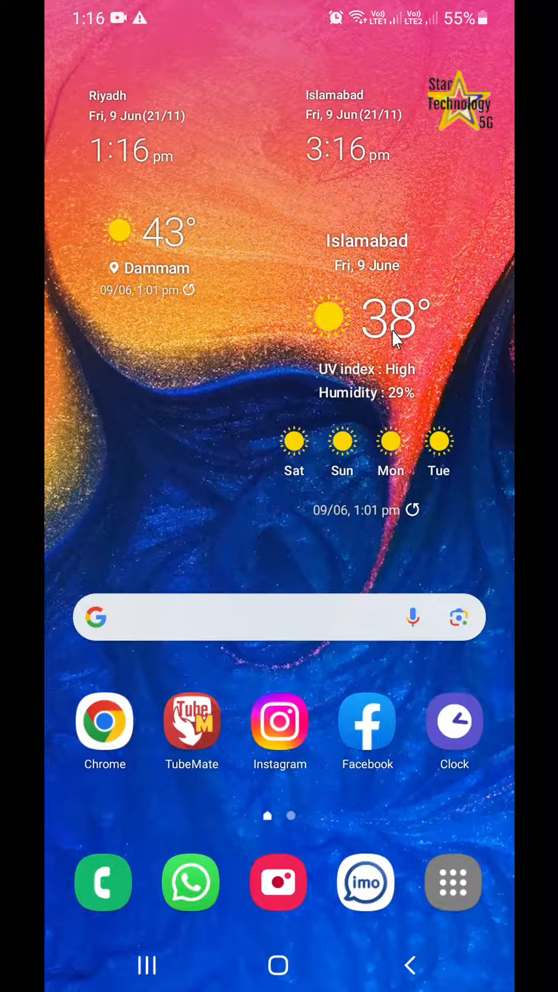
mouse_move(380, 361)
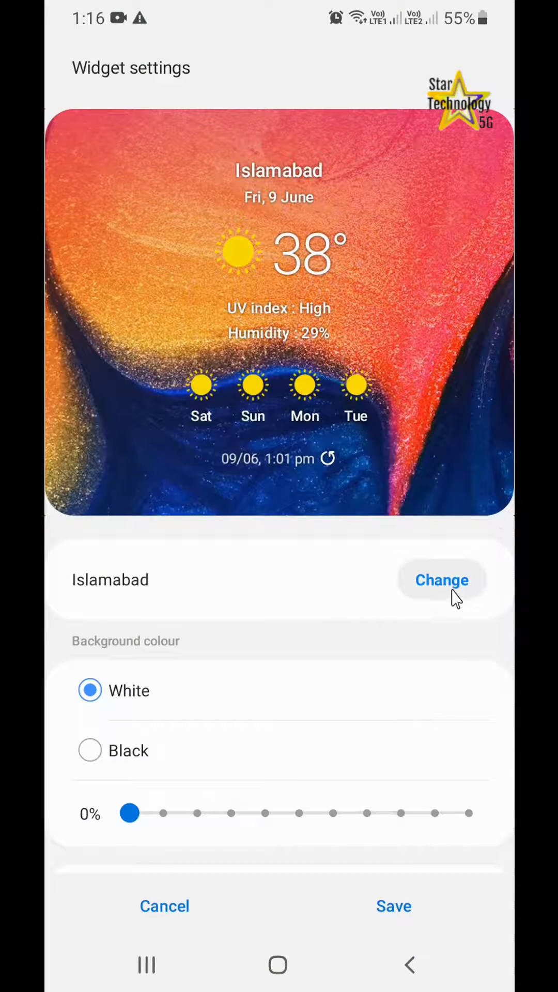
Change the Islamabad widget's location and add a new location search
click(442, 580)
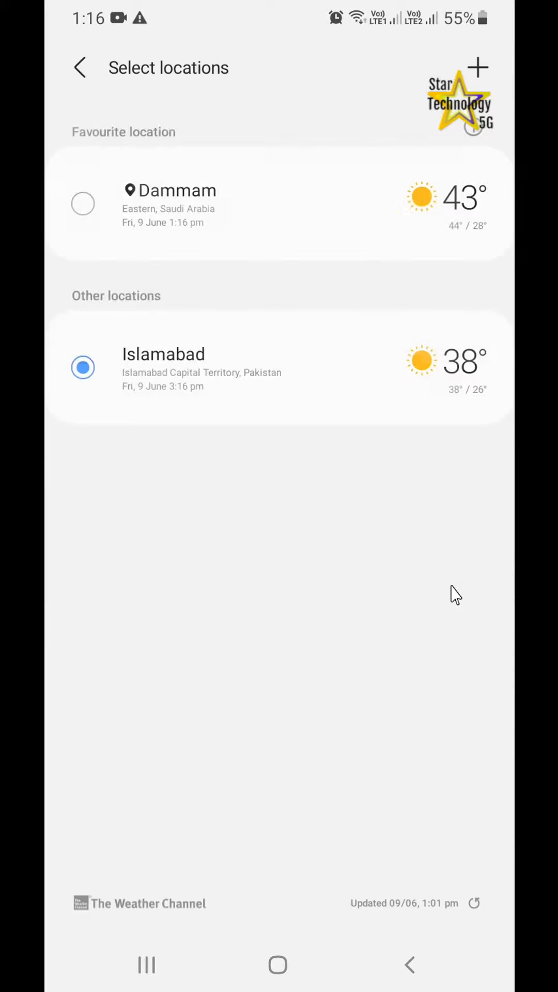
click(476, 68)
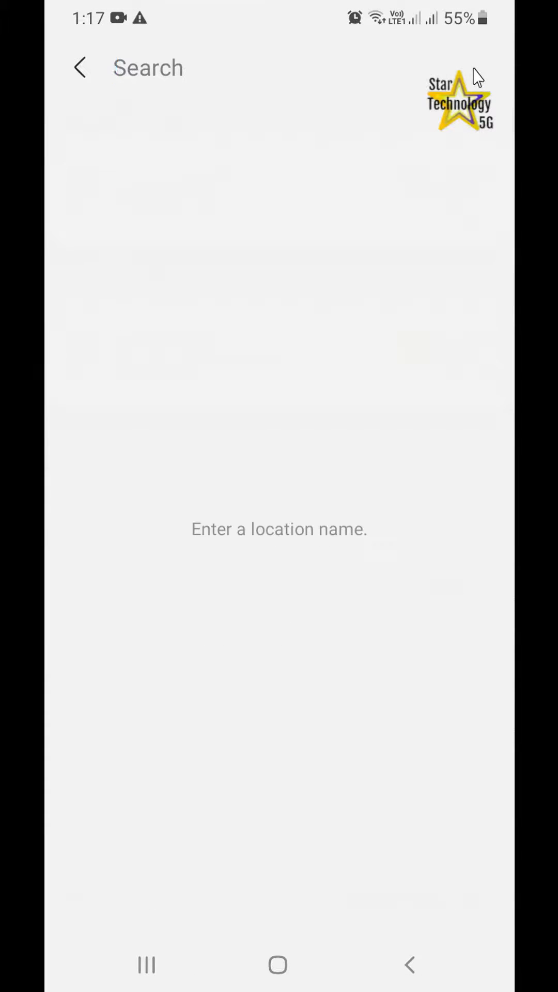
Search 'Laho', pick Lahore, Punjab, Pakistan, and save the widget settings
click(278, 529)
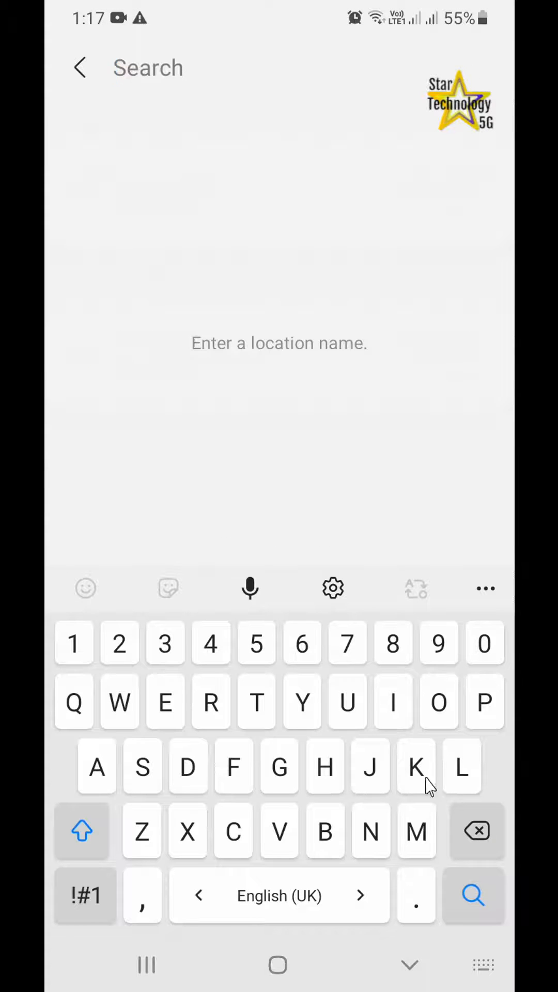
text(Laho)
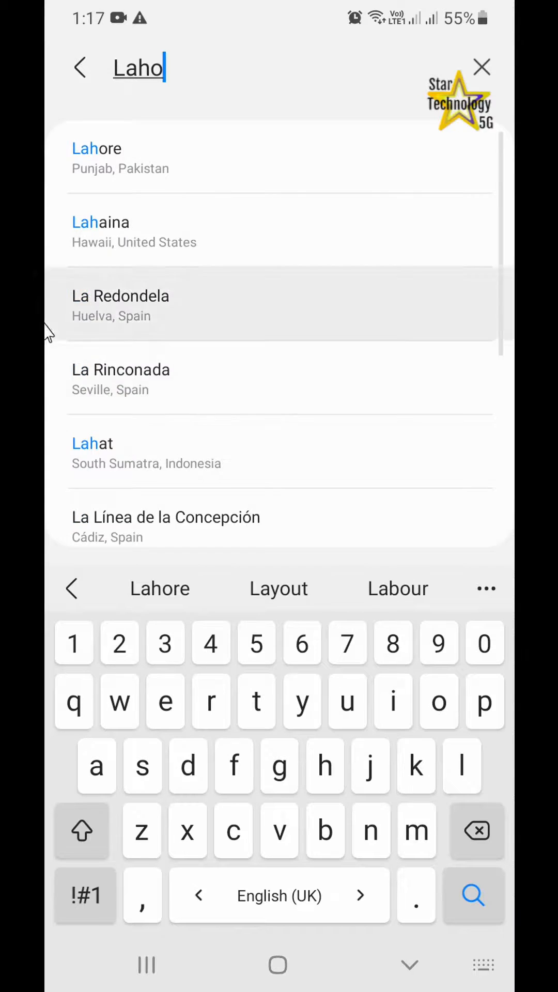
click(96, 158)
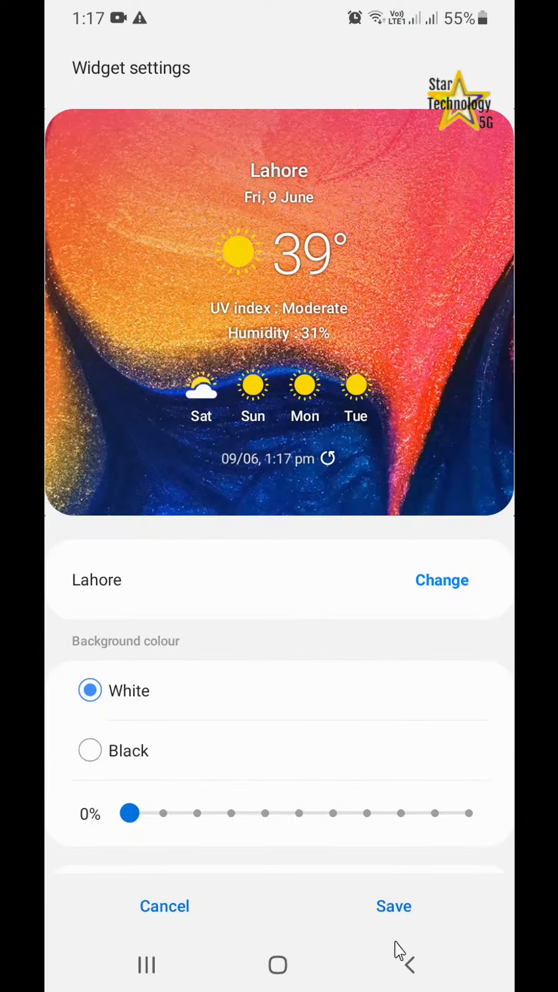
click(392, 906)
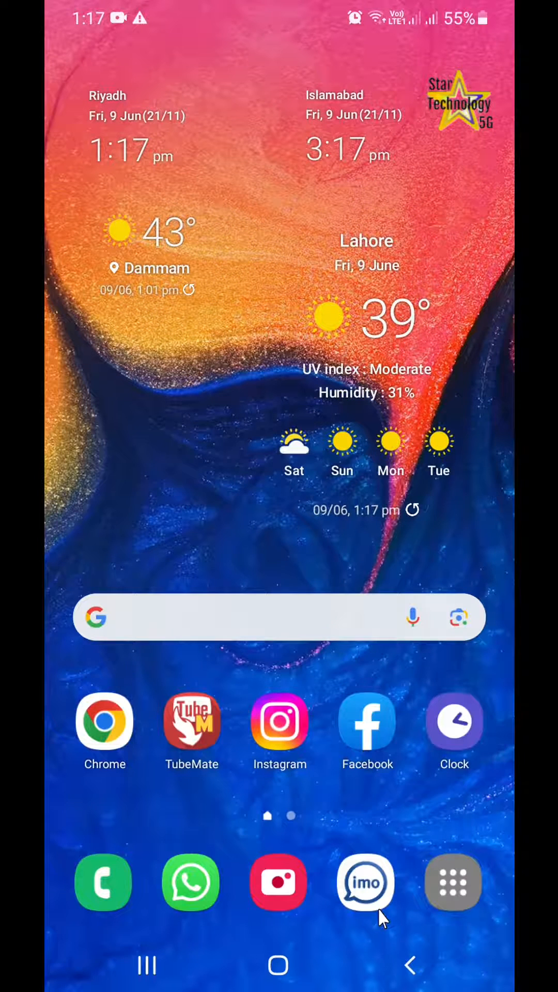